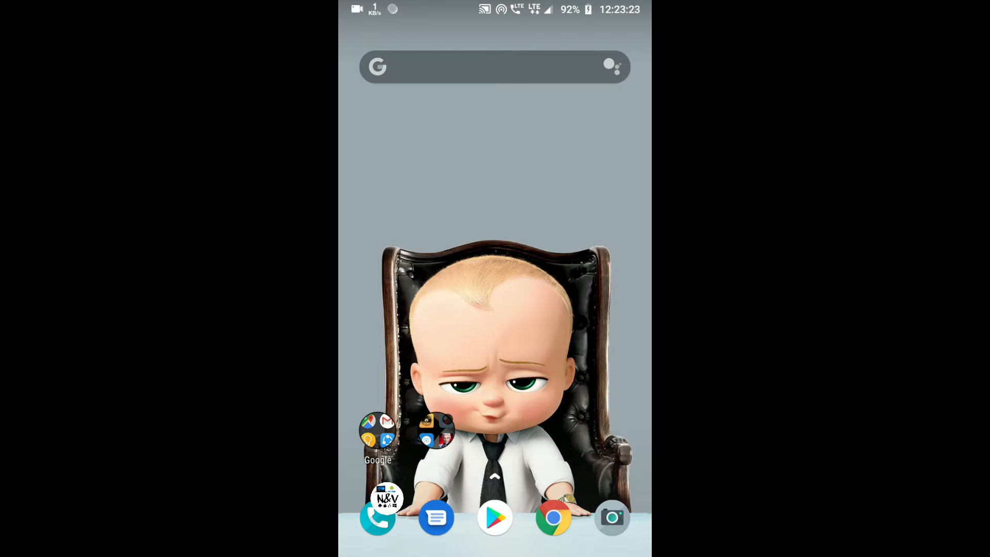
Launch Google Play Store from the home screen dock
left_click(494, 518)
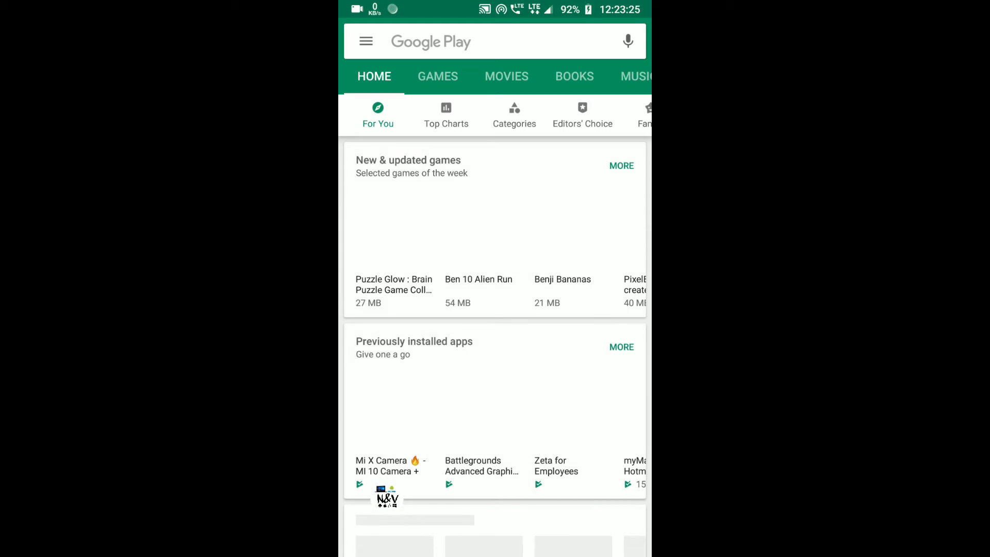
Search 'skip ads', go to Agooday's Skip Ads store page and launch the installed app
type("skip ads")
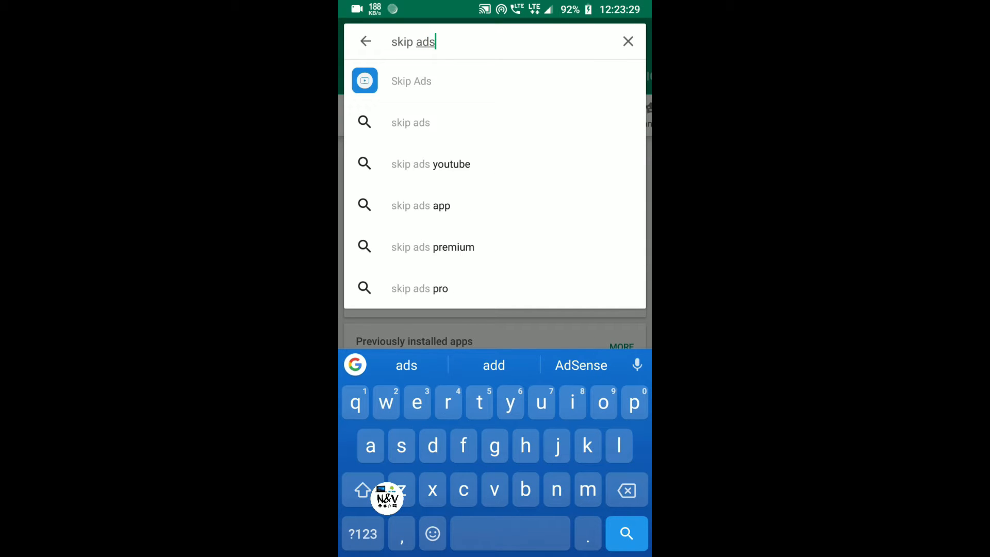
left_click(412, 80)
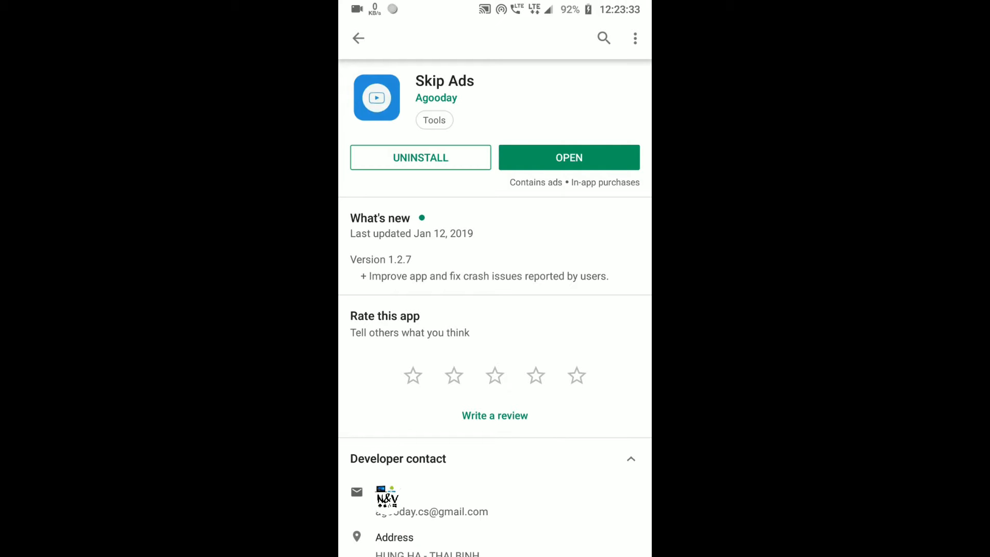
left_click(568, 157)
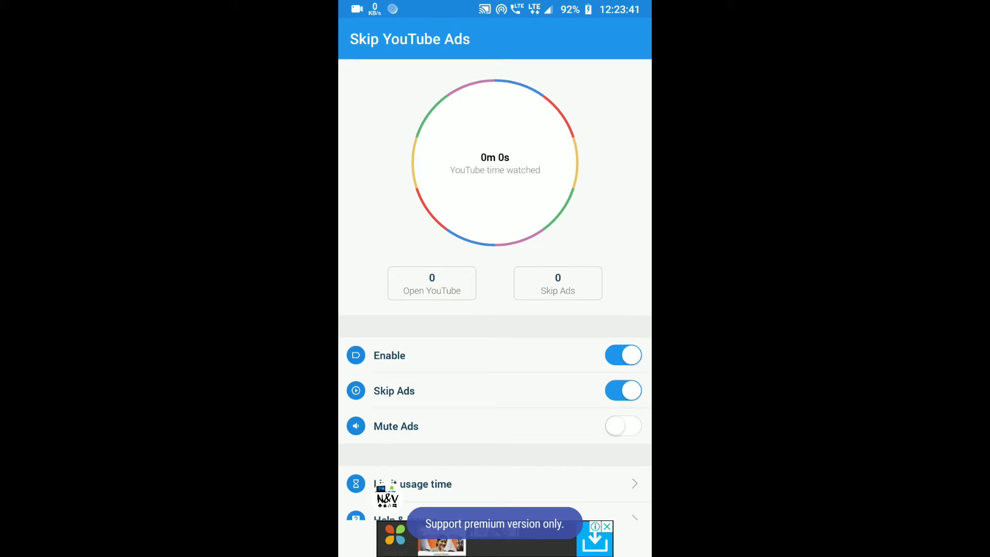
Scroll through the Skip YouTube Ads settings with Enable and Skip Ads on, Mute Ads off
scroll("down", 3)
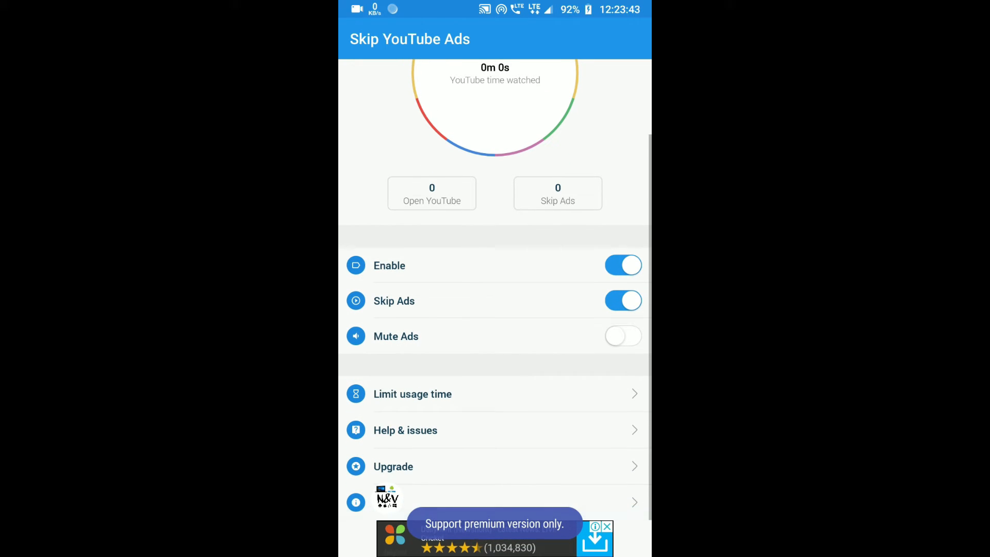